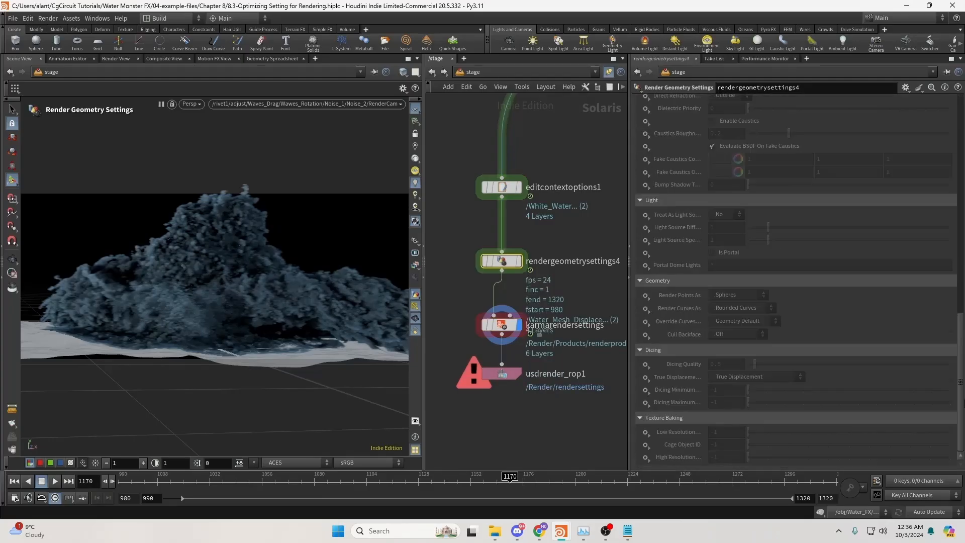
Select usdrender_rop1 to show its settings, then view the Karma render and Nuke composite
{"action": "left_click", "coordinate": [517, 381]}
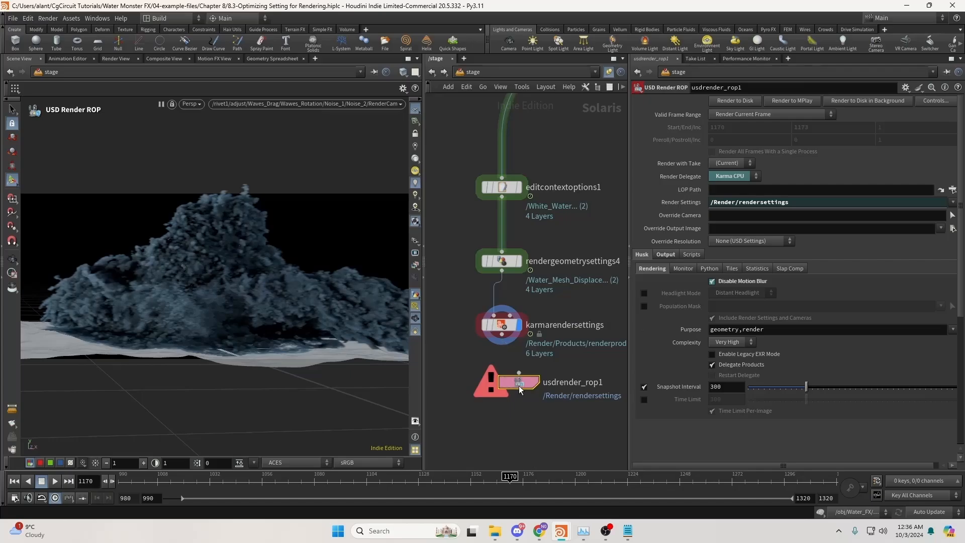
{"action": "left_click", "coordinate": [734, 101]}
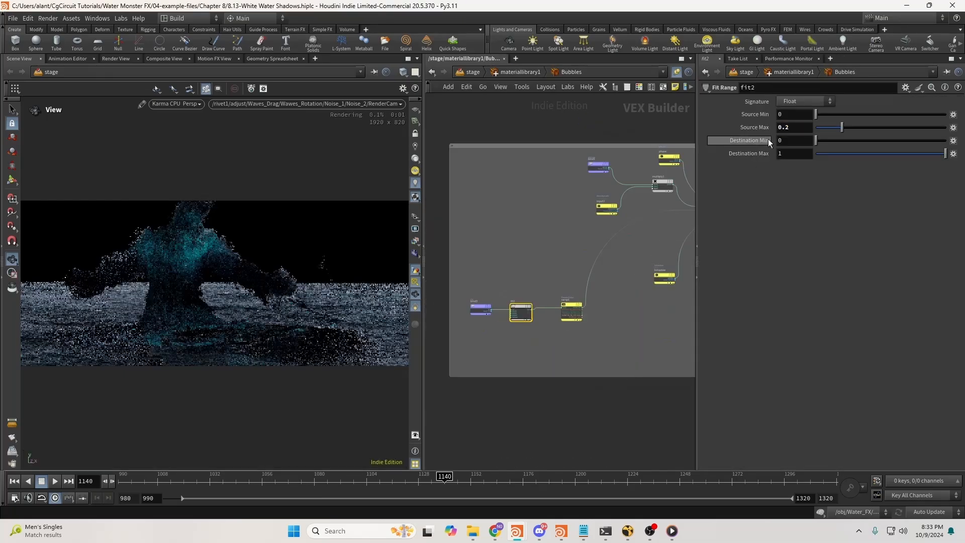
{"action": "left_click", "coordinate": [627, 531]}
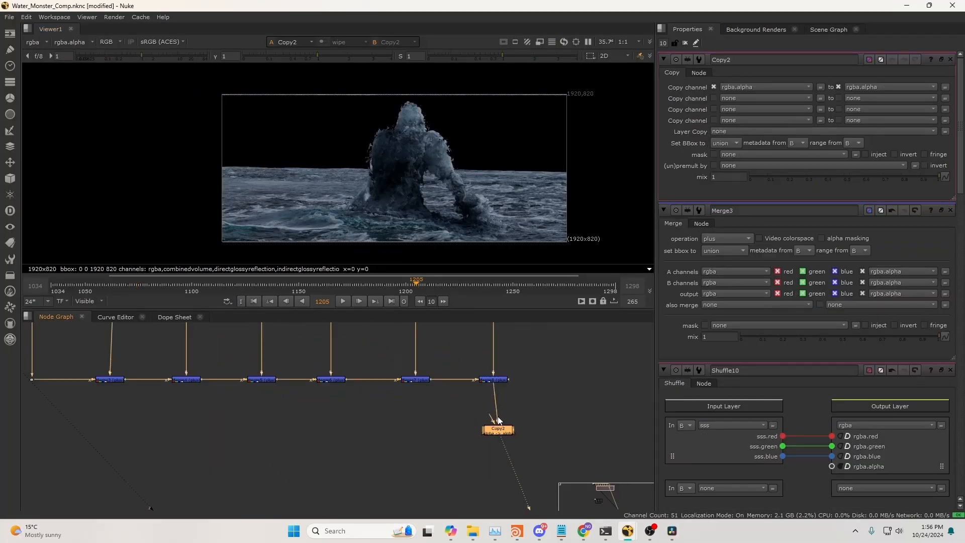